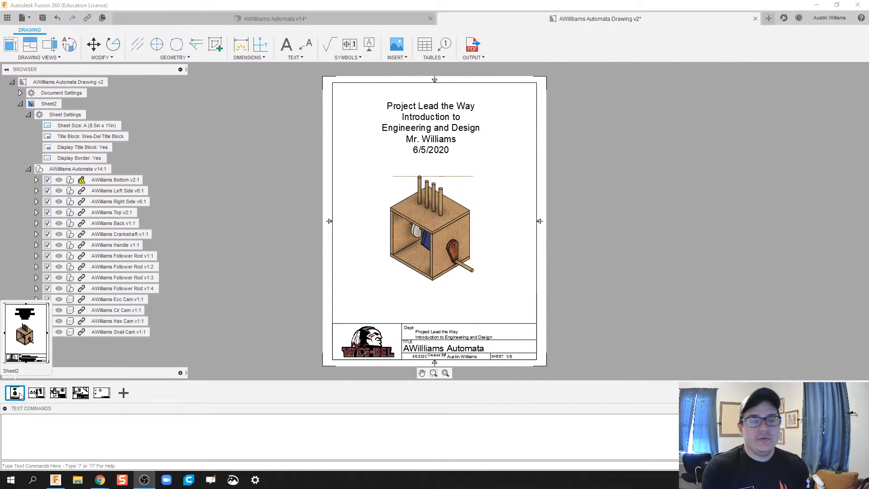
Review sheets 2 and 3, checking the box parts list and balloons.
left_click(37, 393)
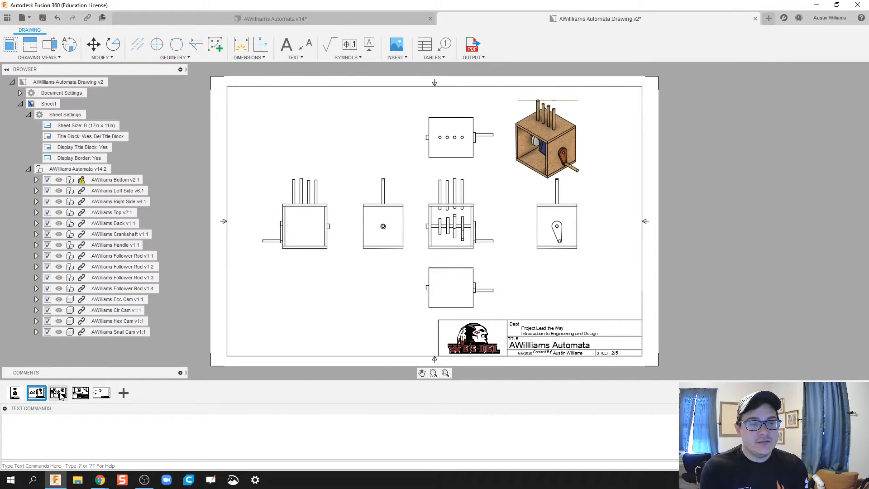
left_click(57, 392)
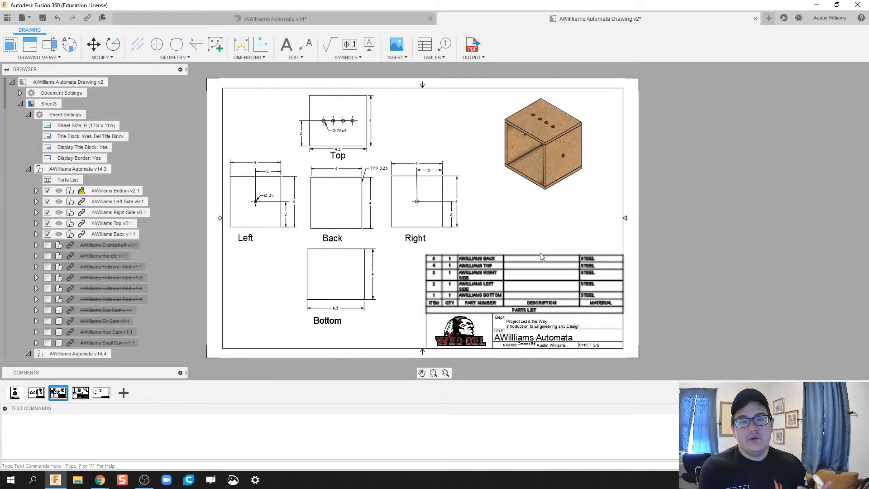
left_click(543, 149)
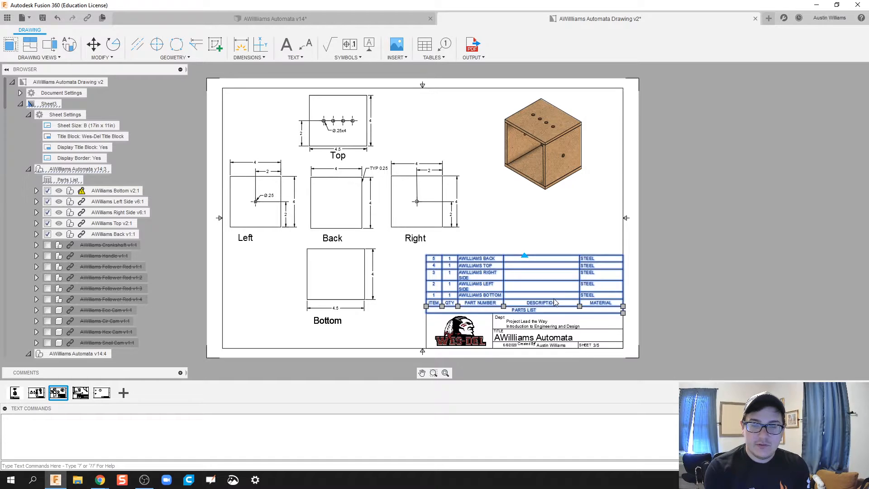
left_click(427, 45)
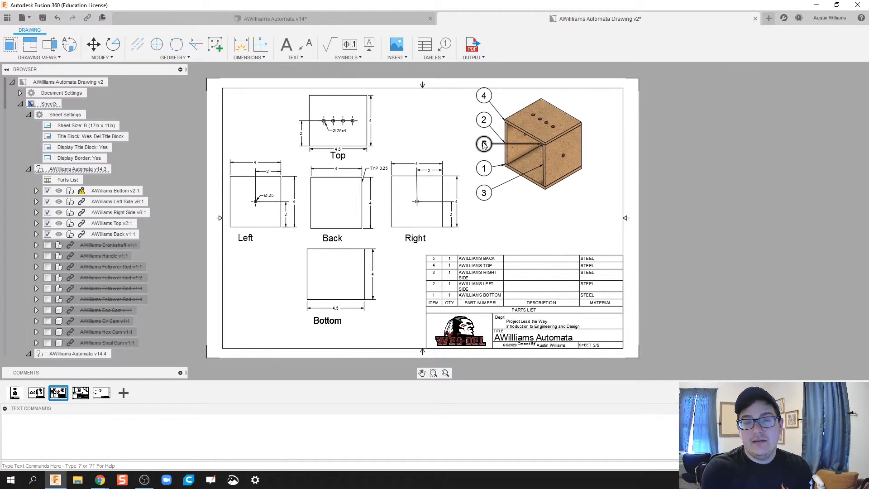
left_click(483, 144)
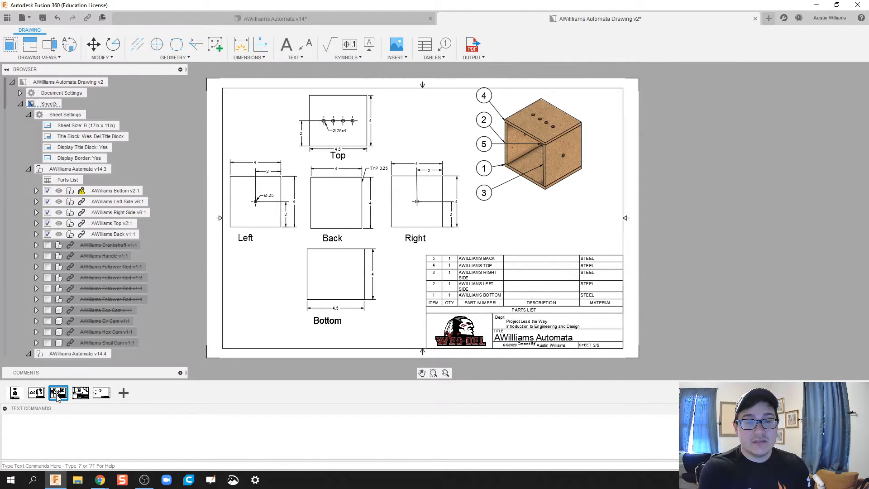
Review the crankshaft sheet and land on sheet 5 with the cam views.
left_click(80, 393)
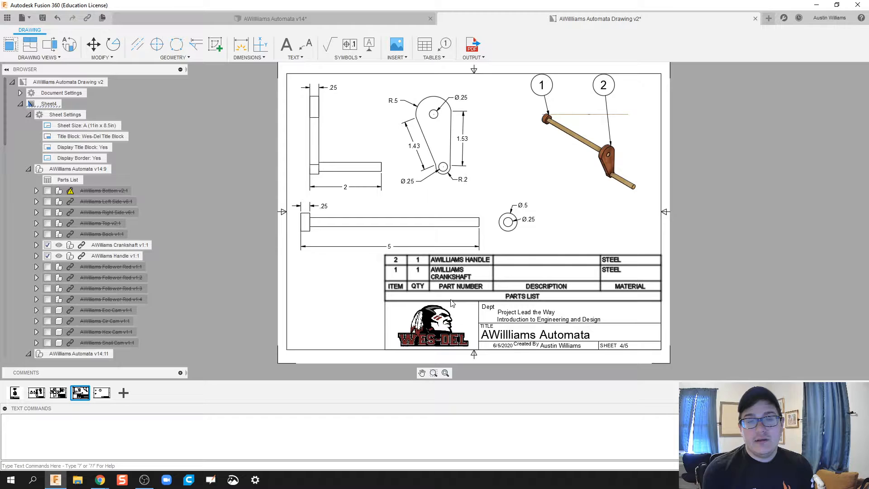
mouse_move(236, 362)
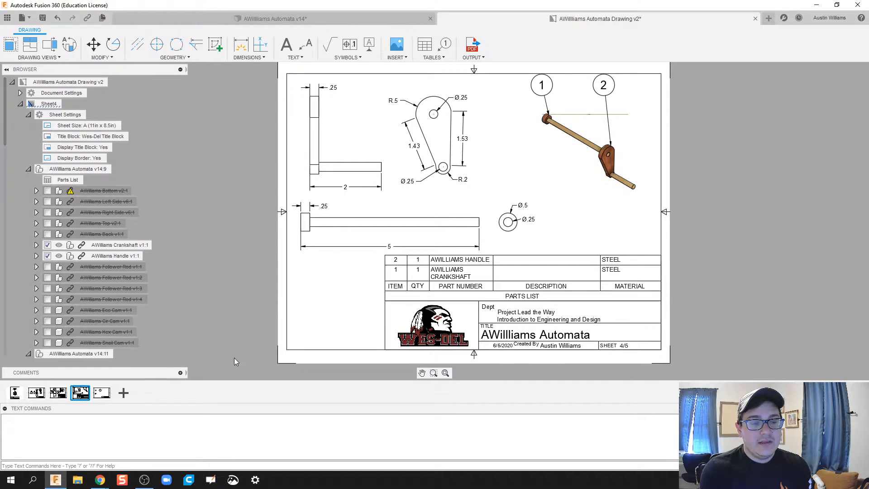
left_click(101, 392)
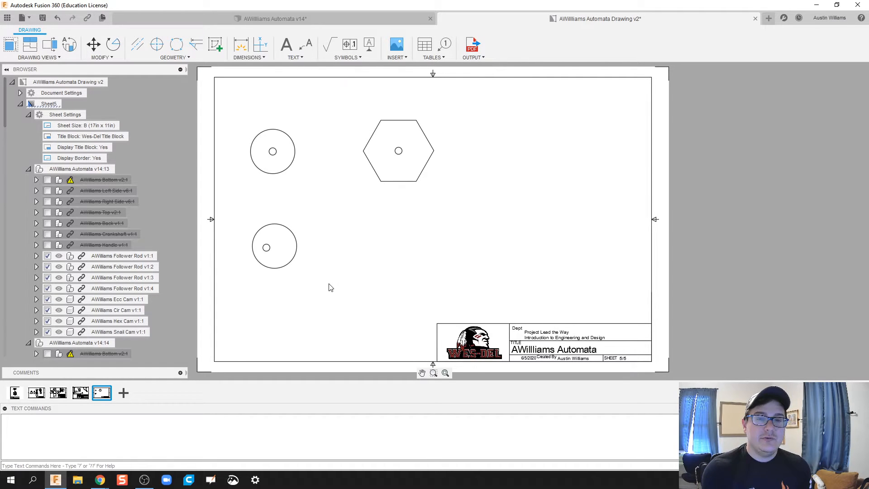
mouse_move(424, 43)
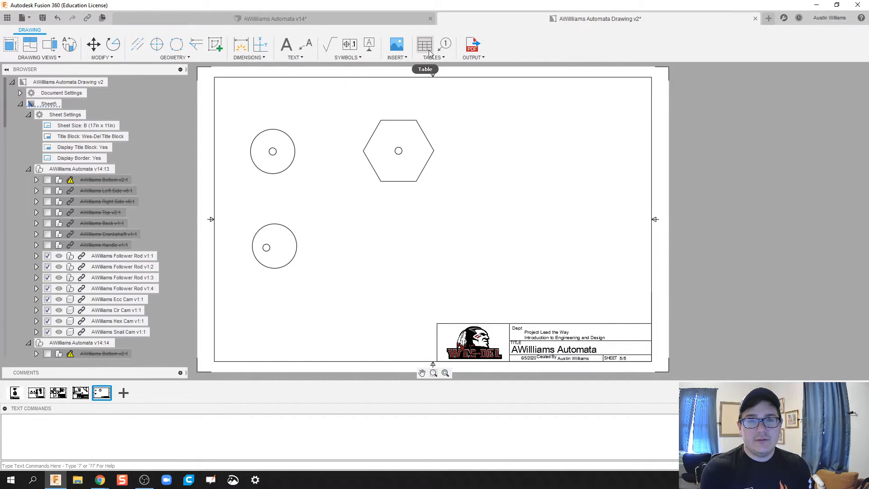
mouse_move(426, 46)
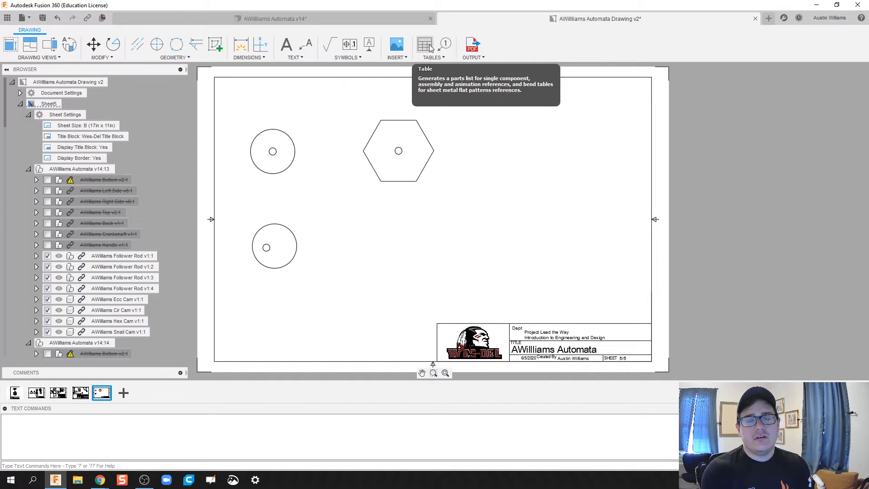
Place a base view of the assembly at the sheet's top right using the existing reference.
left_click(425, 43)
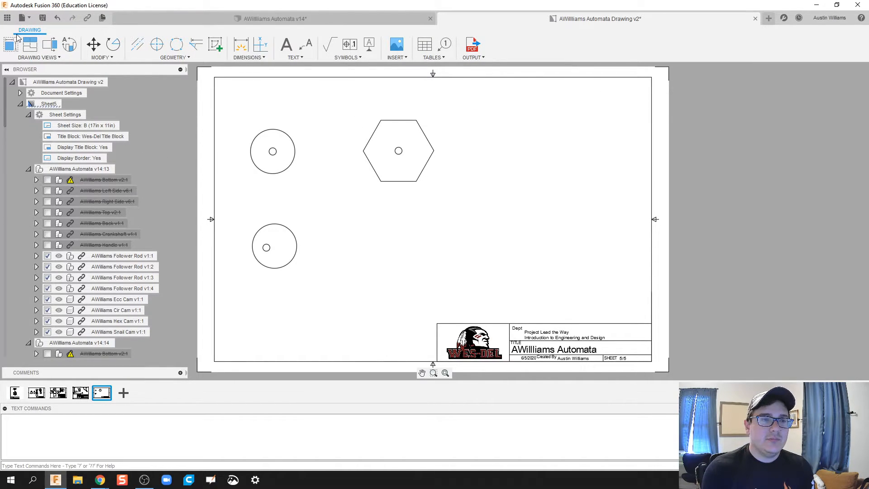
left_click(8, 37)
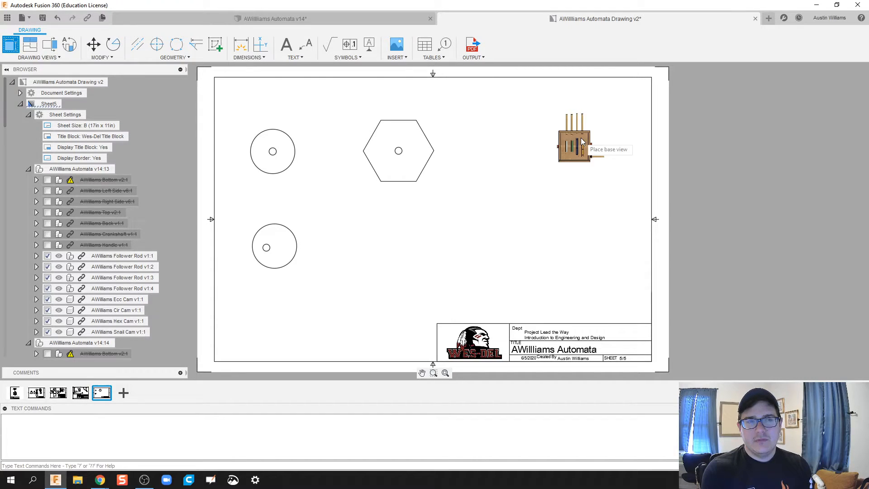
left_click(576, 143)
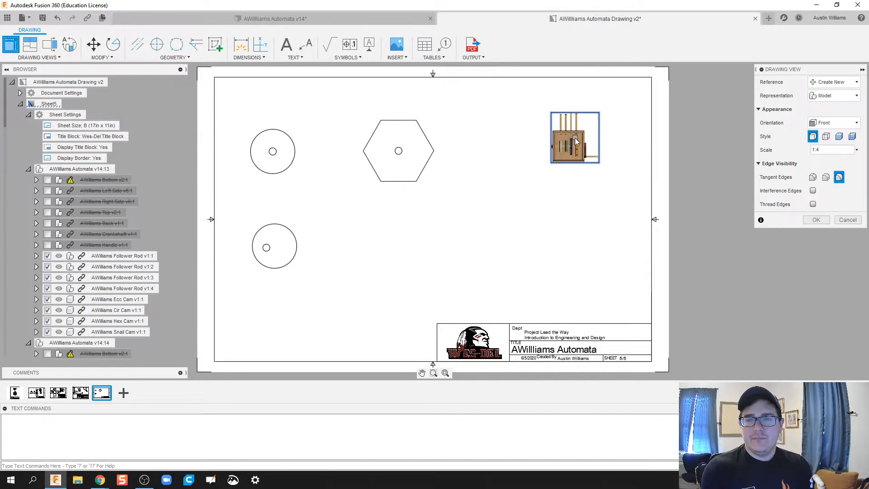
left_click(856, 82)
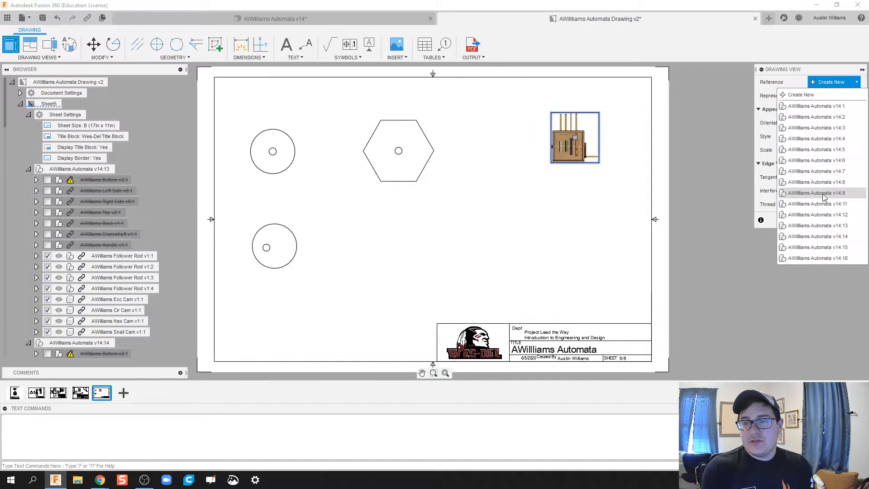
mouse_move(820, 209)
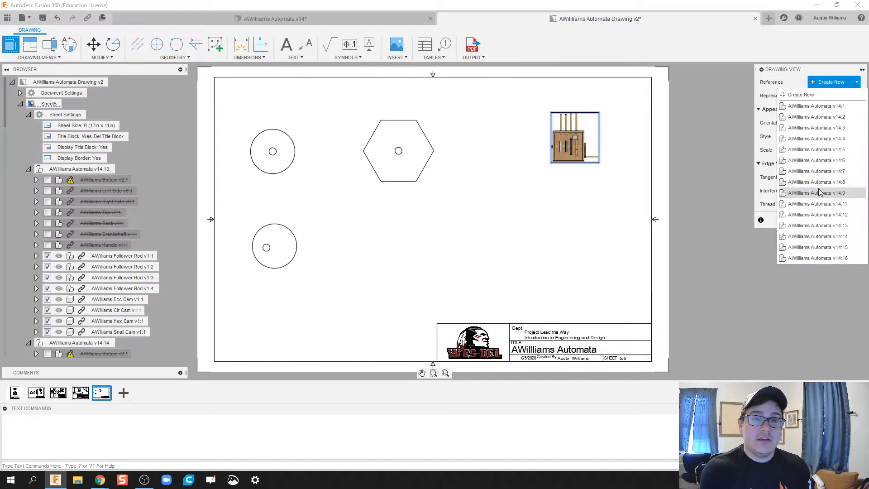
left_click(816, 192)
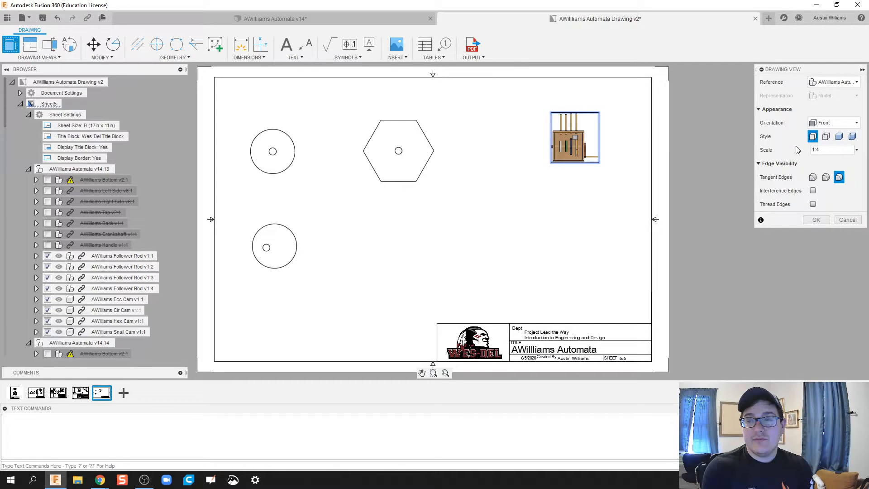
Set the view to scale 1:2 with NE Isometric orientation and confirm it.
left_click(856, 149)
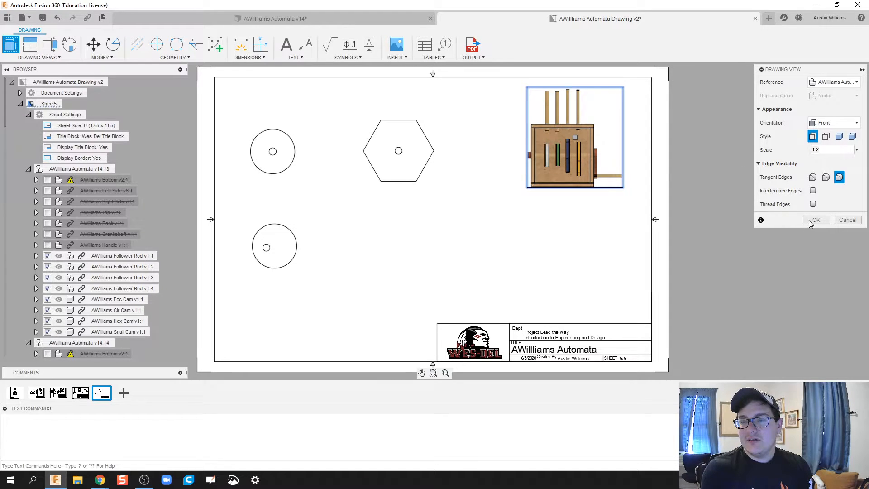
left_click(847, 149)
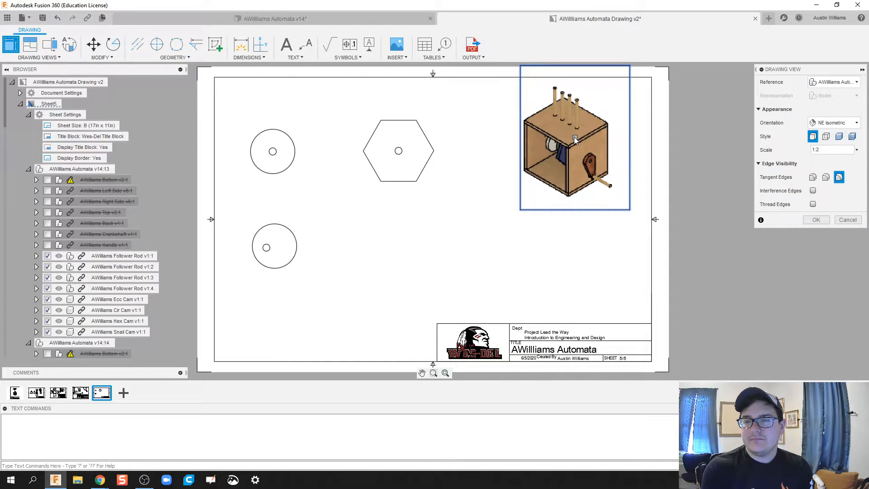
left_click(817, 219)
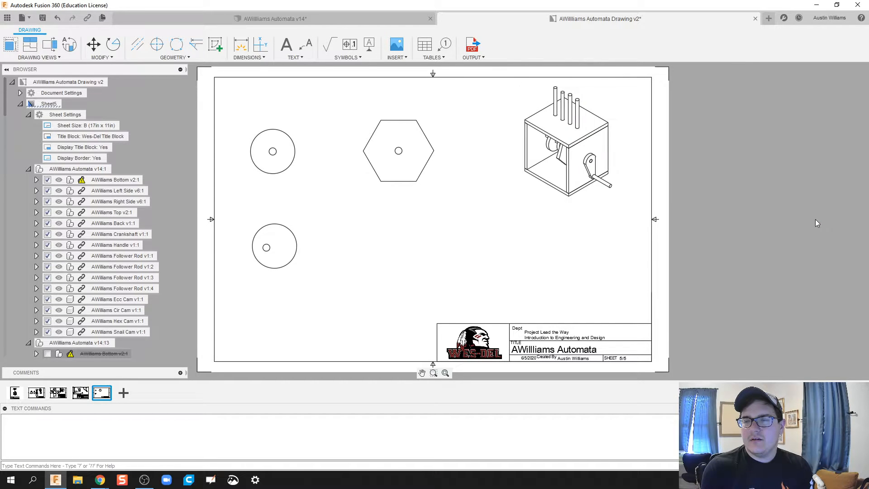
Edit the isometric view's settings so it displays shaded.
left_click(569, 144)
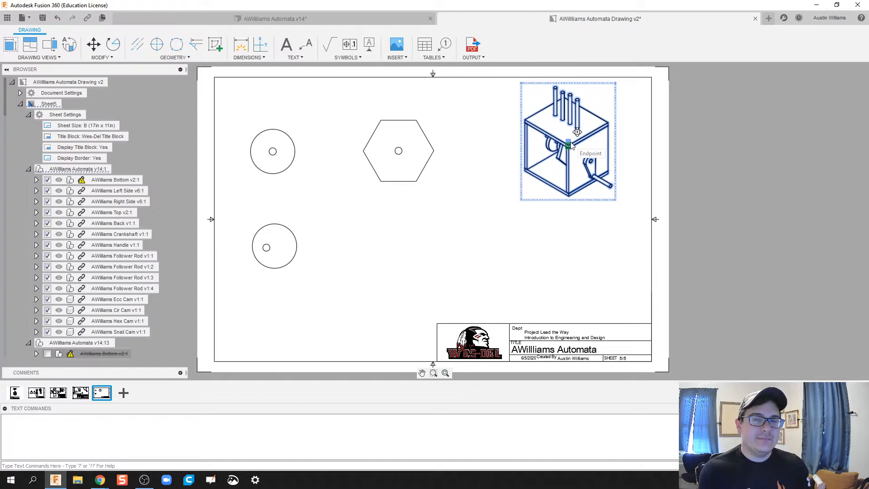
double_click(568, 144)
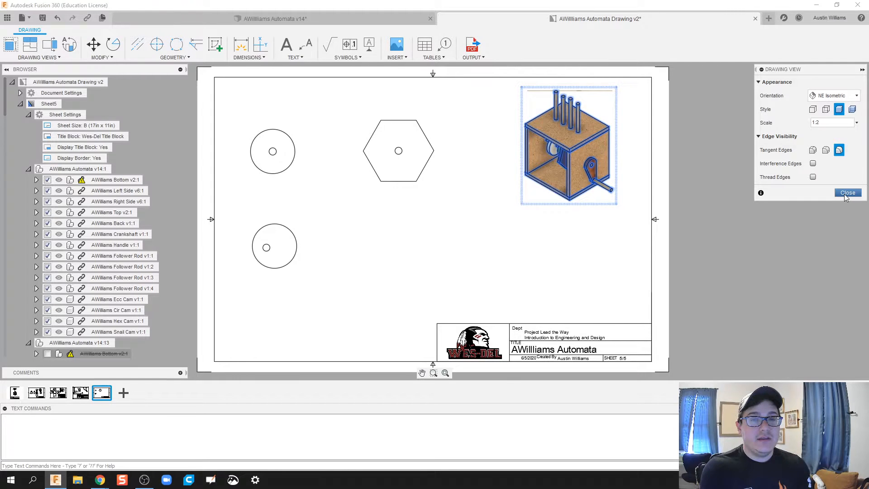
left_click(848, 192)
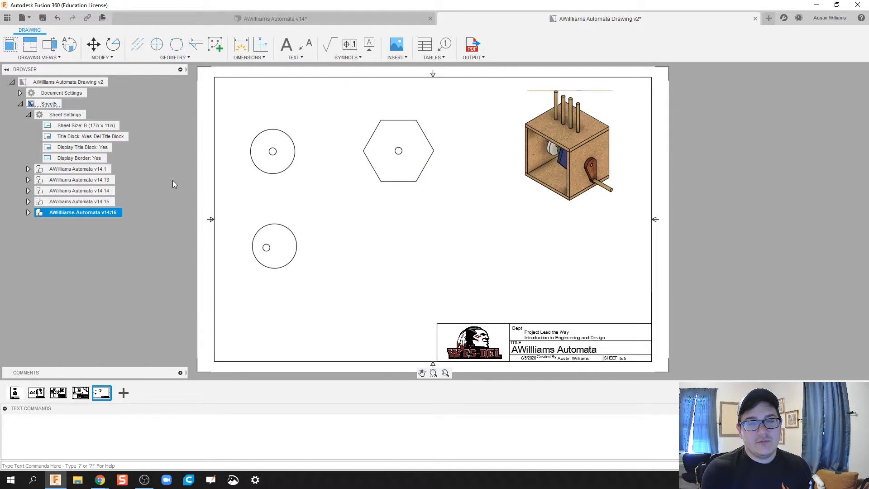
Suppress all components in the view except the four follower rods and four cams.
left_click(77, 168)
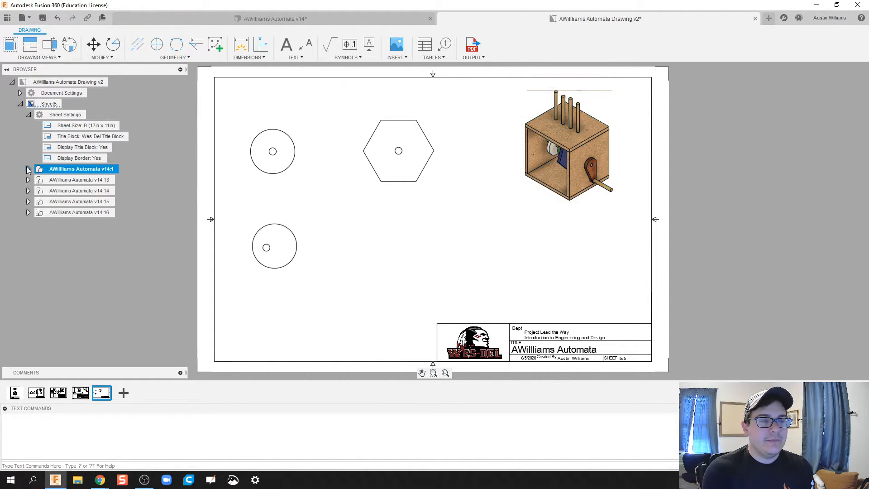
left_click(27, 169)
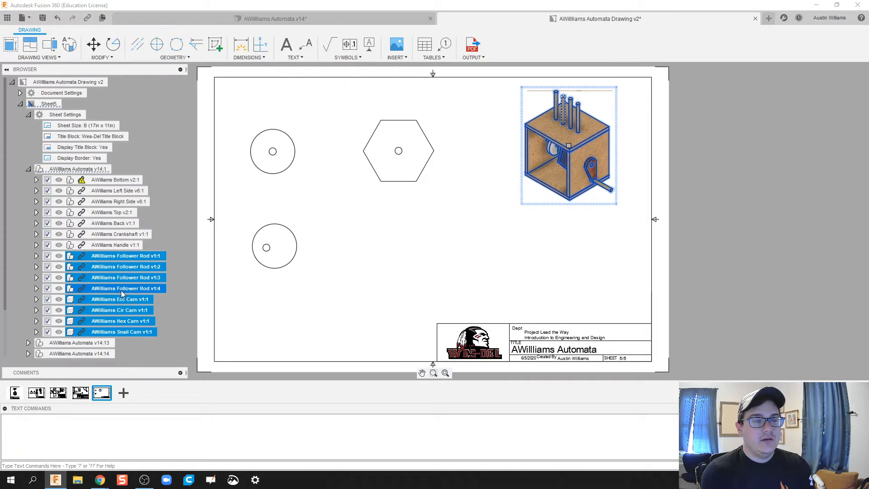
right_click(122, 293)
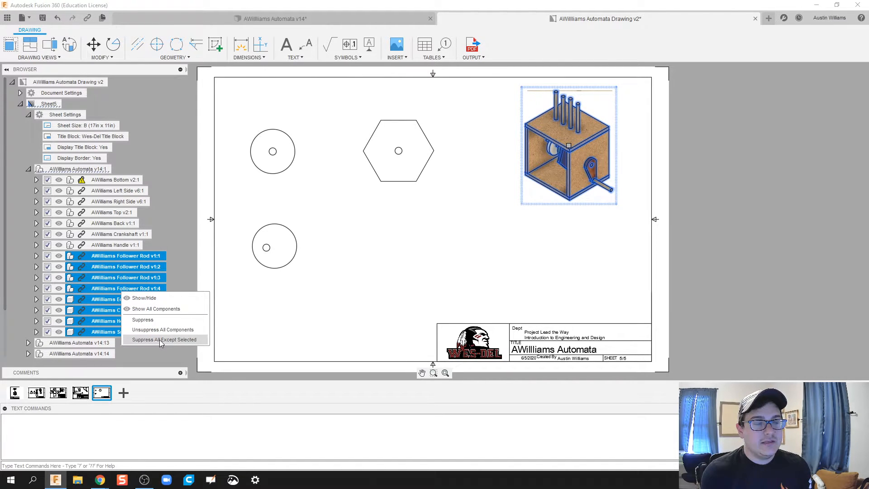
left_click(162, 340)
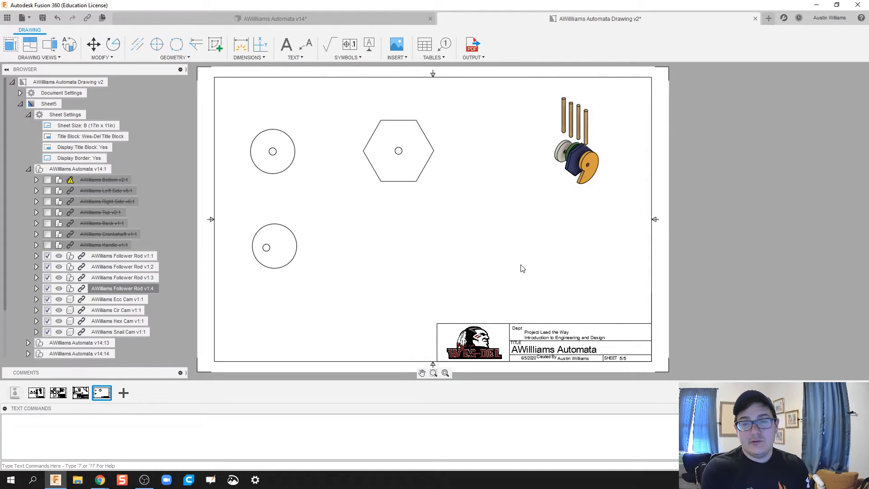
Add a parts list for the isometric view and drag balloons 2 and 4 to clearer spots.
left_click(424, 43)
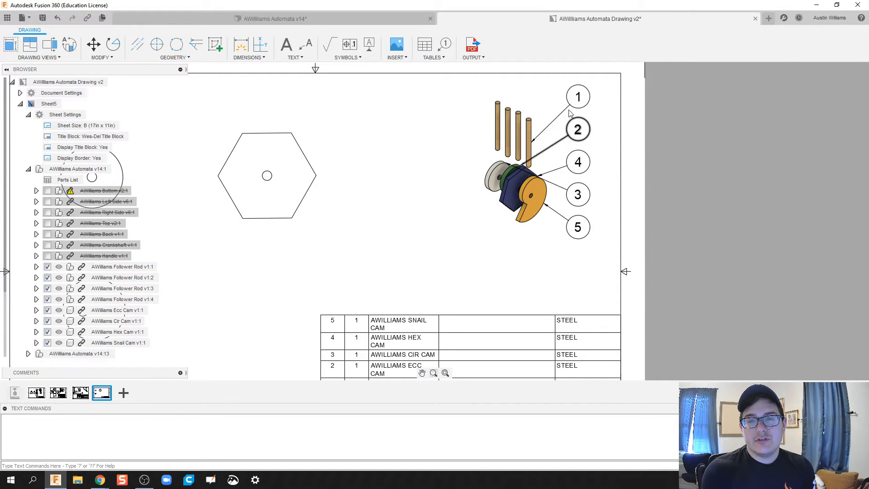
left_click(577, 128)
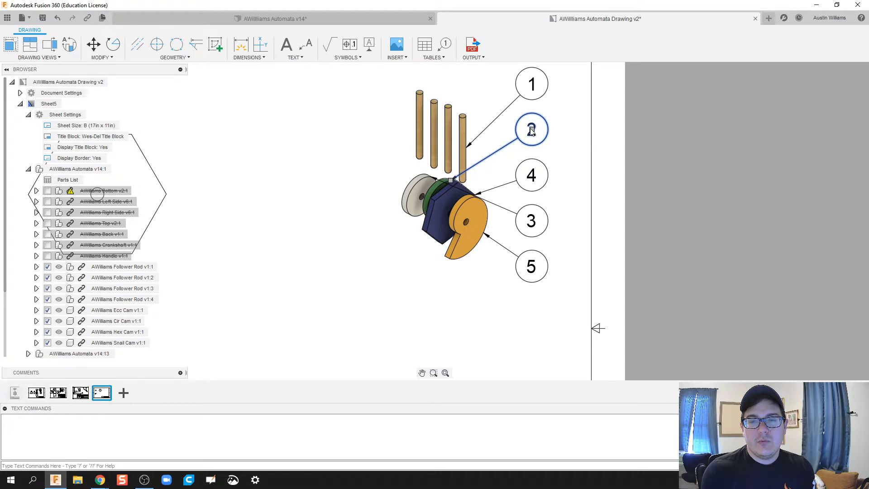
left_click_drag(532, 129, 378, 238)
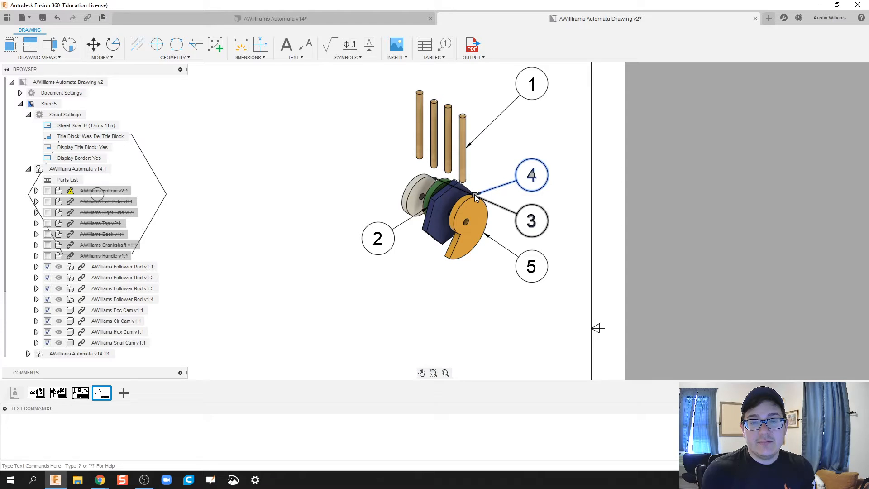
left_click_drag(476, 196, 465, 157)
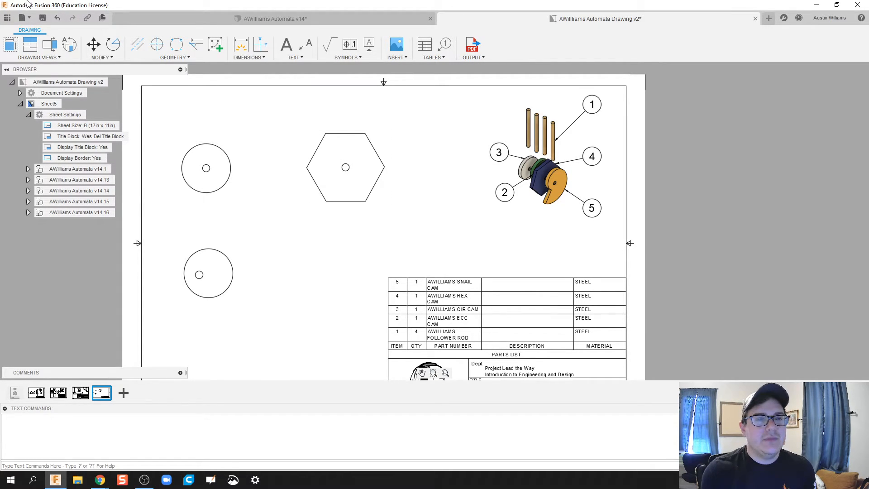
left_click(8, 37)
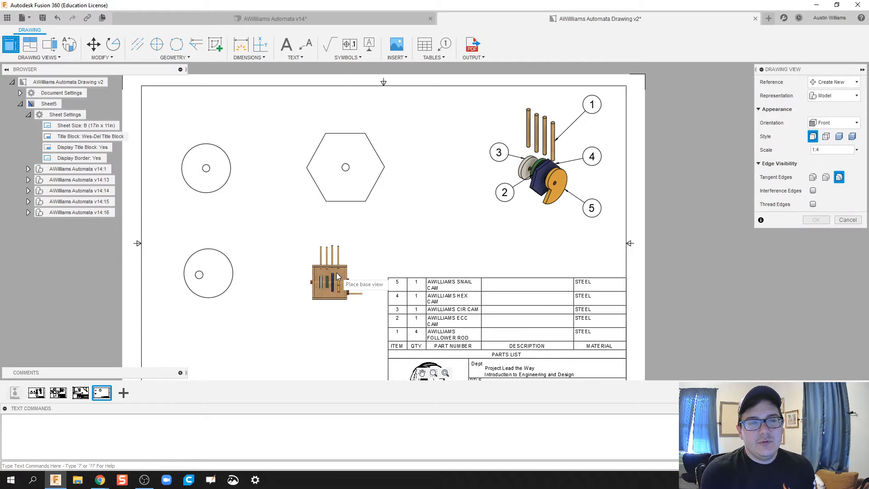
left_click(339, 267)
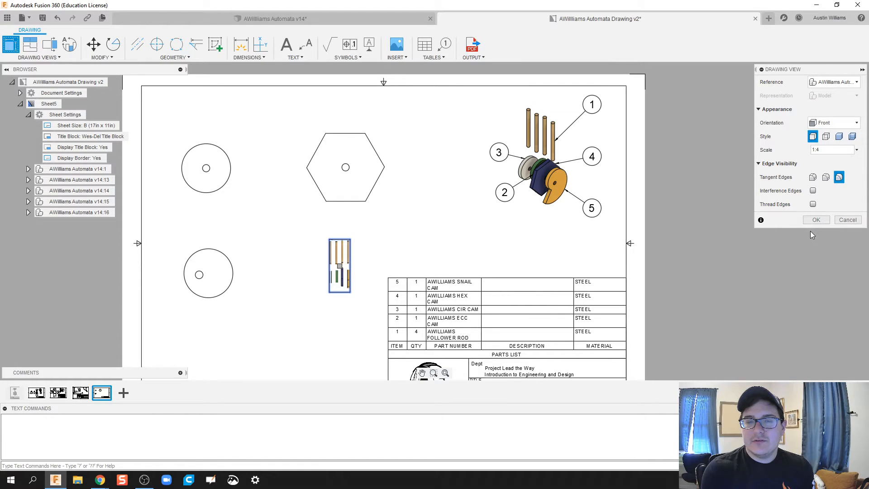
left_click(856, 123)
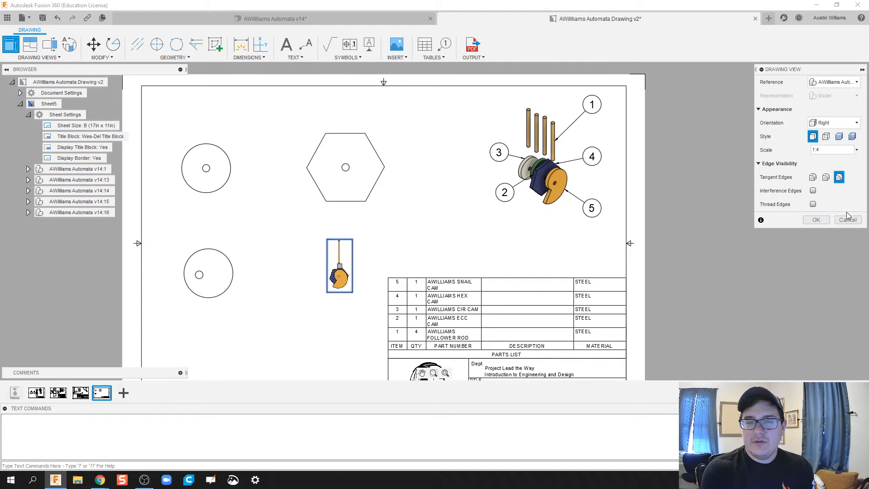
mouse_move(817, 220)
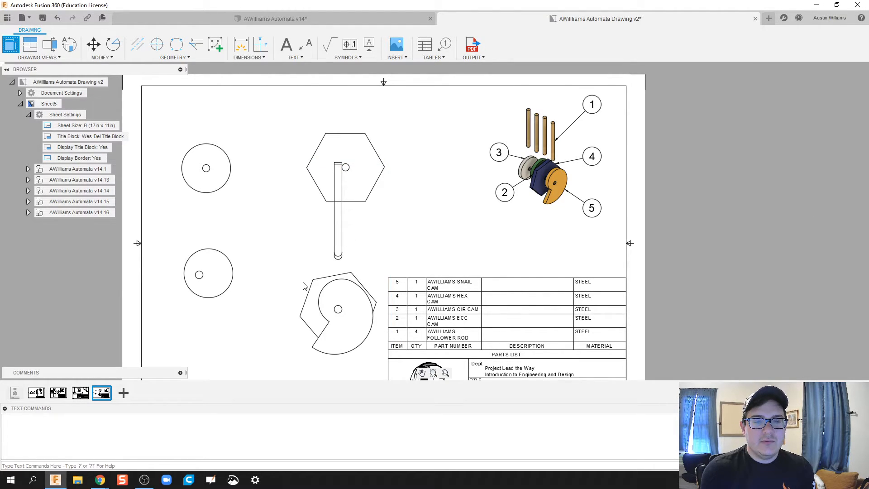
scroll("down", 3)
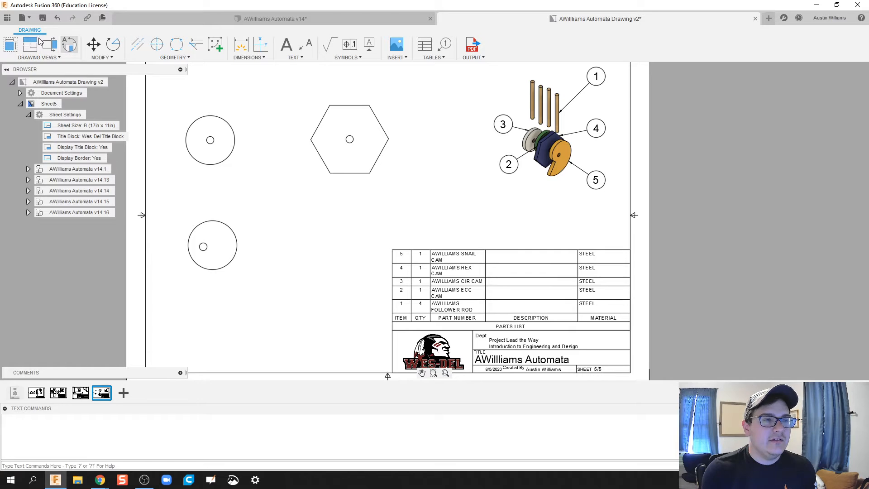
Place a new base view below the hexagon cam with Right orientation.
left_click(8, 38)
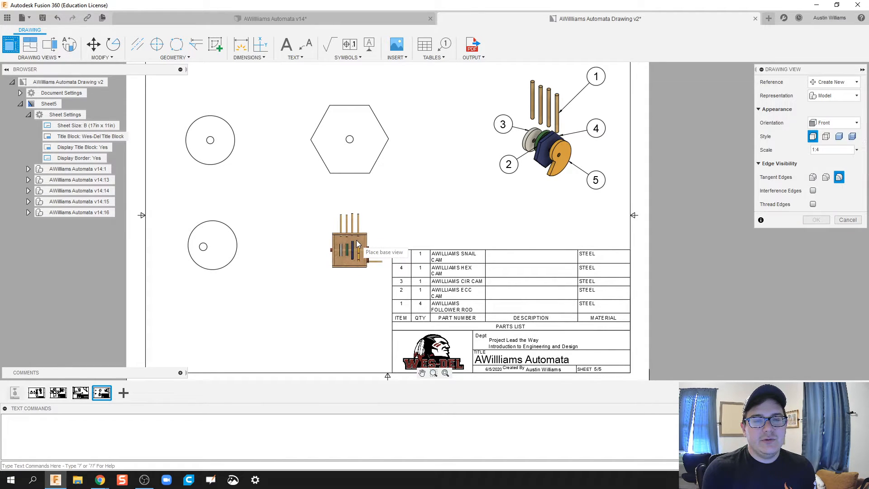
left_click(834, 81)
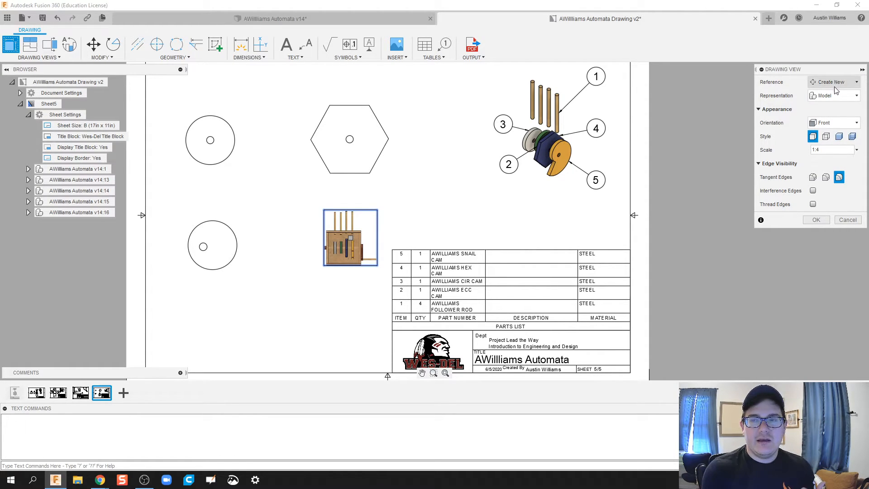
left_click(853, 123)
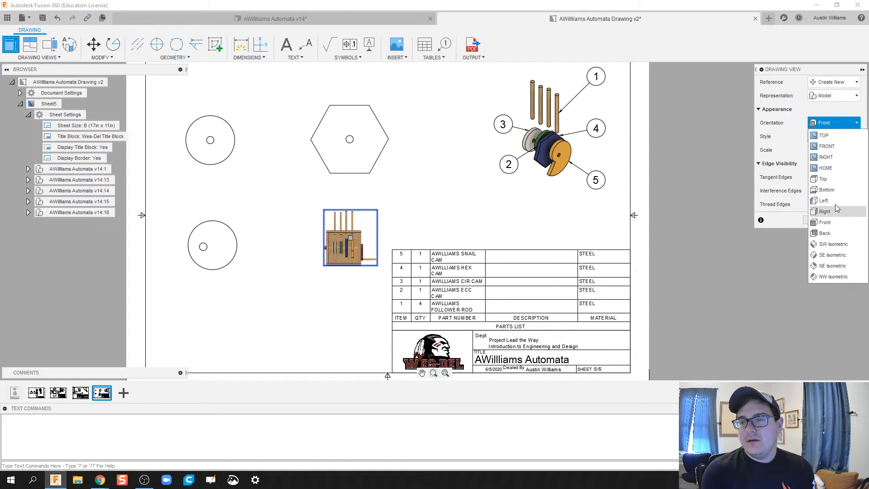
left_click(824, 212)
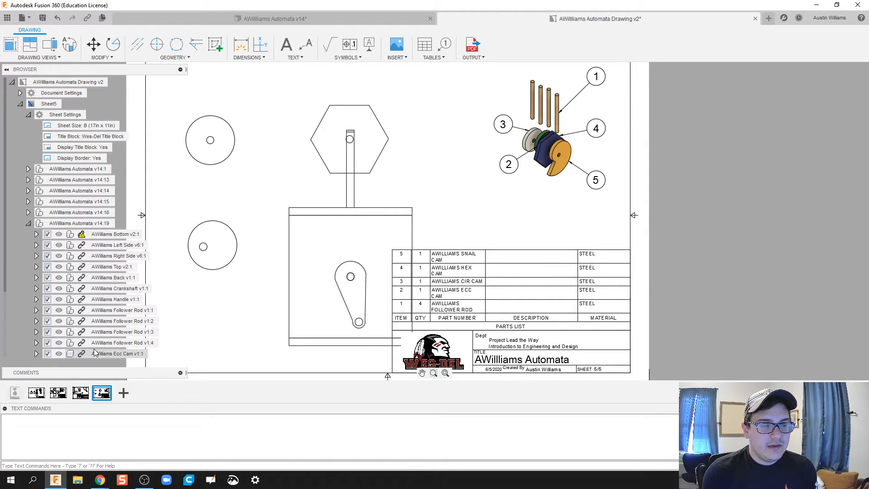
Suppress everything except the Snail Cam and drag its view left beside the lower circle.
right_click(122, 354)
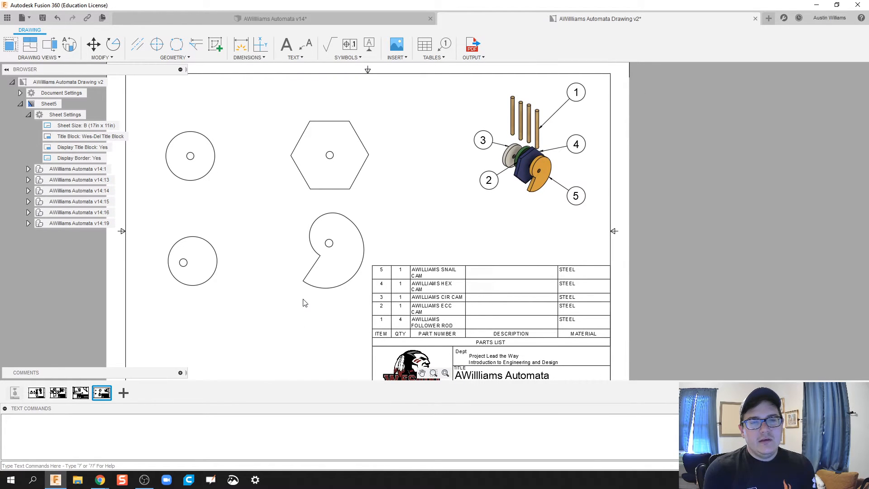
left_click(329, 243)
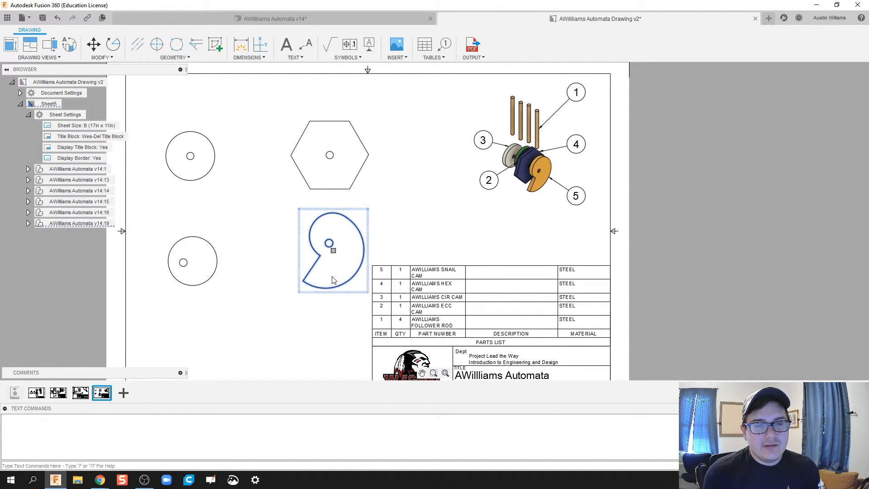
mouse_move(329, 274)
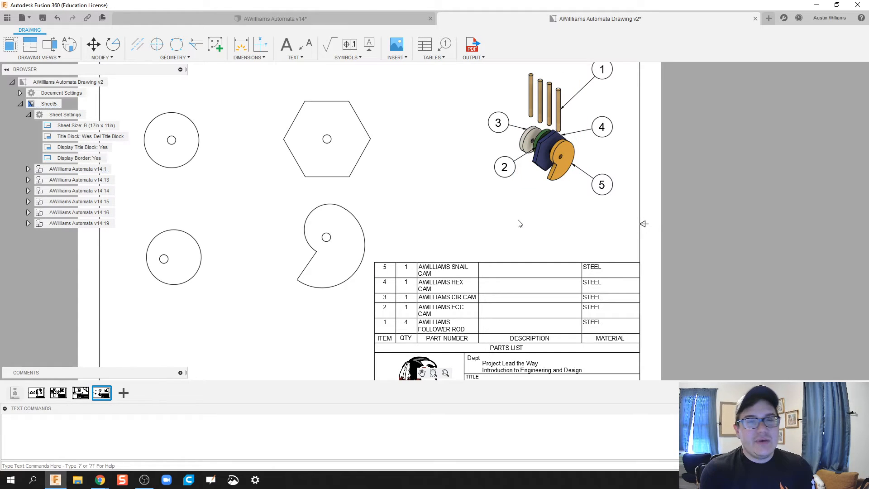
left_click(345, 241)
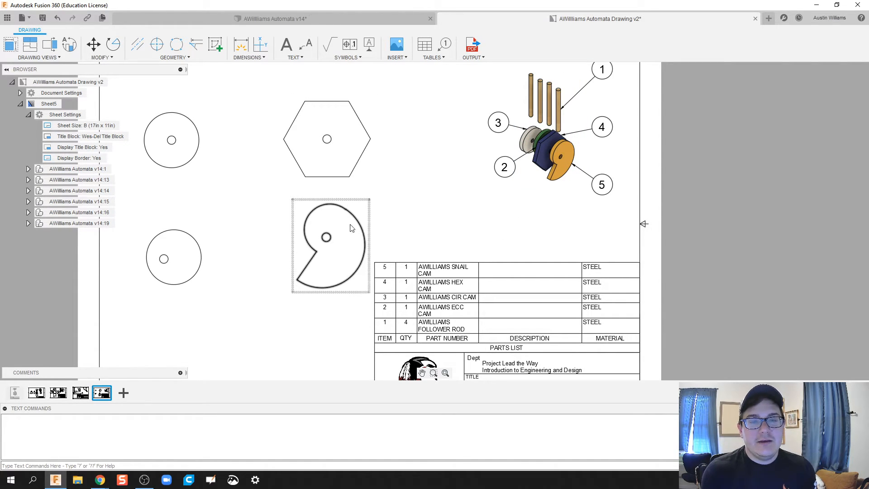
left_click(325, 237)
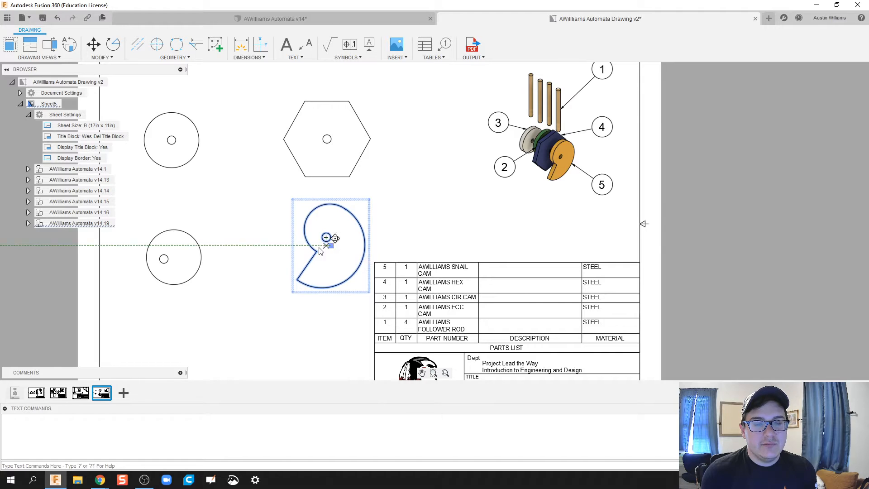
left_click_drag(329, 246, 309, 246)
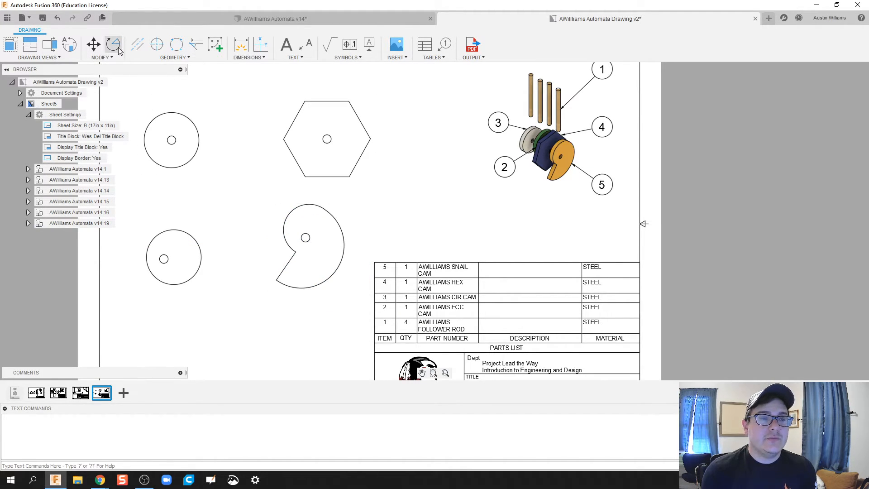
Rotate the snail cam view about its center hole so the notch points down, then nudge it into place.
left_click(112, 45)
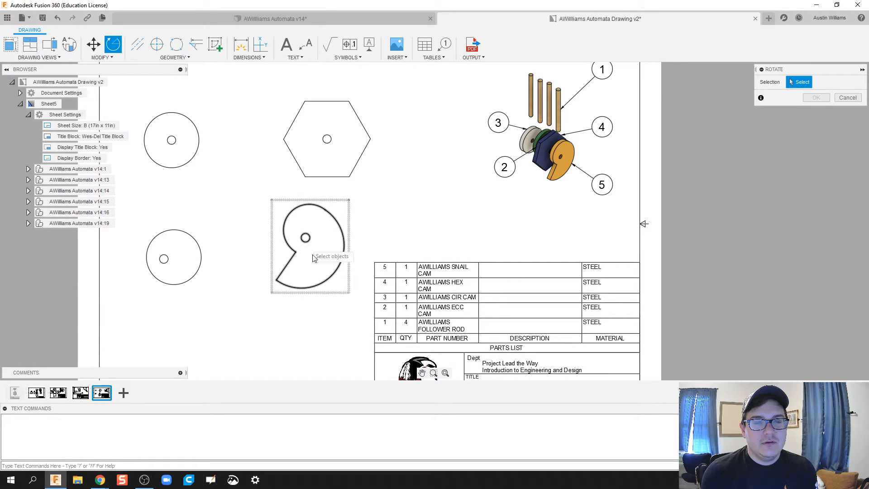
left_click(305, 238)
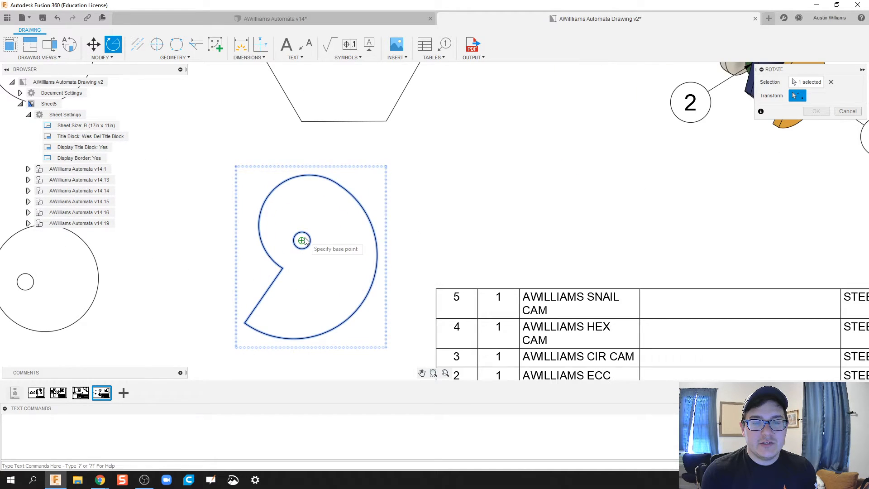
left_click(302, 241)
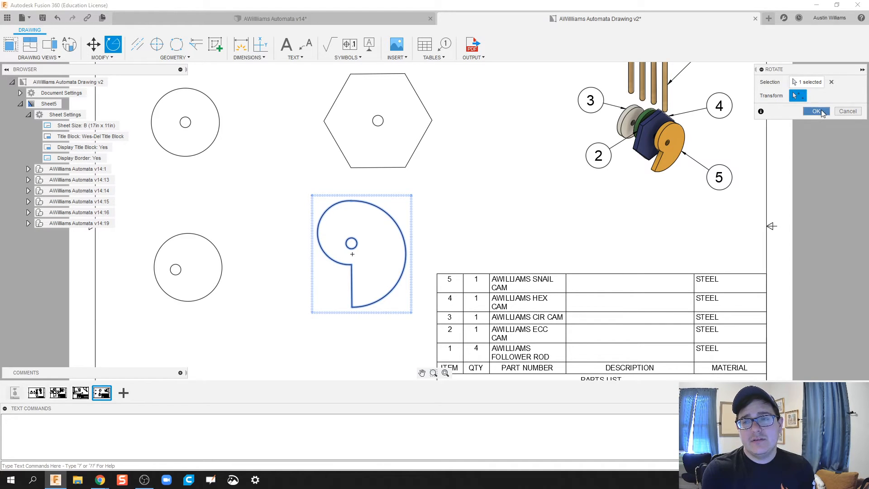
left_click(816, 111)
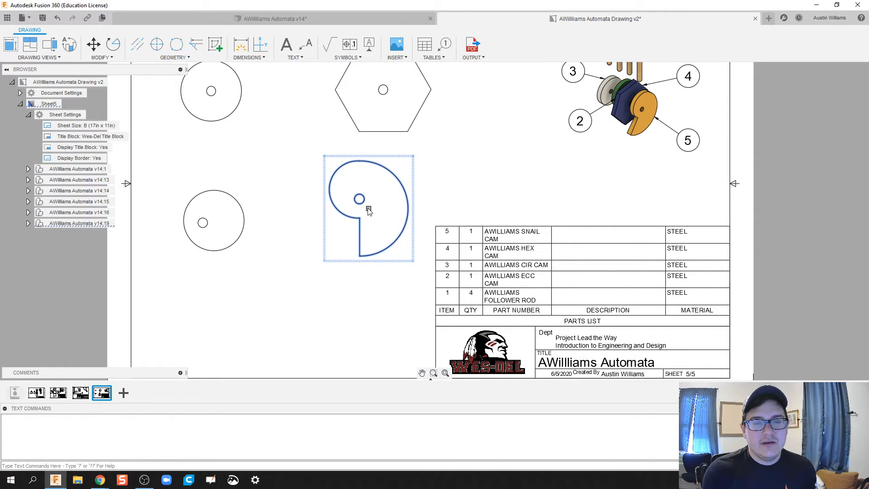
left_click_drag(369, 208, 344, 217)
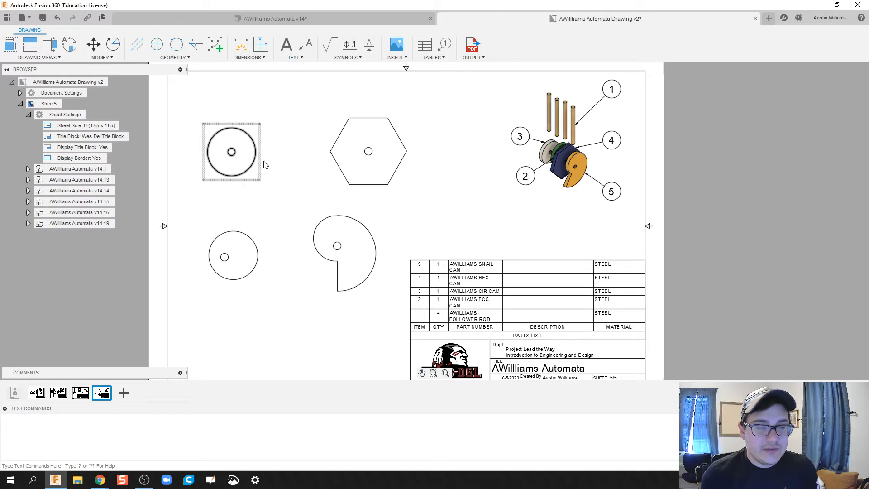
Dimension the circular cam Ø1.6, the hexagon 1.27 sides and the cam holes Ø.25.
left_click(247, 44)
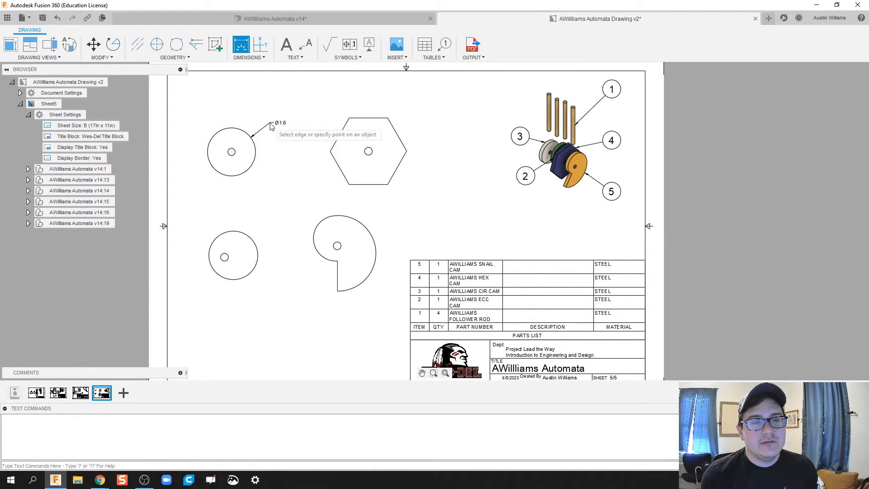
left_click(232, 152)
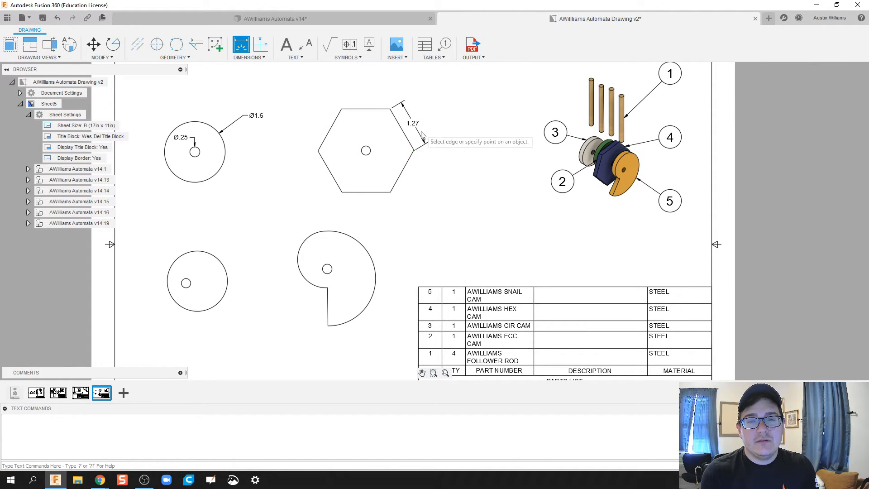
left_click(365, 150)
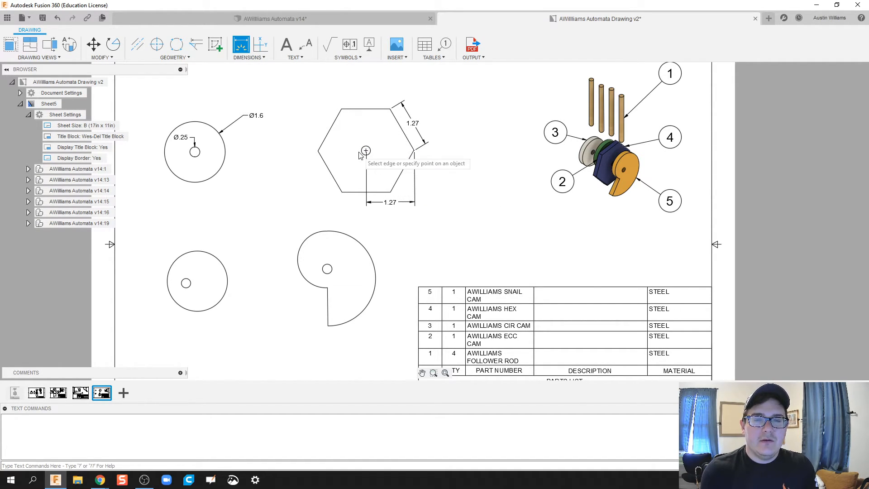
left_click(365, 150)
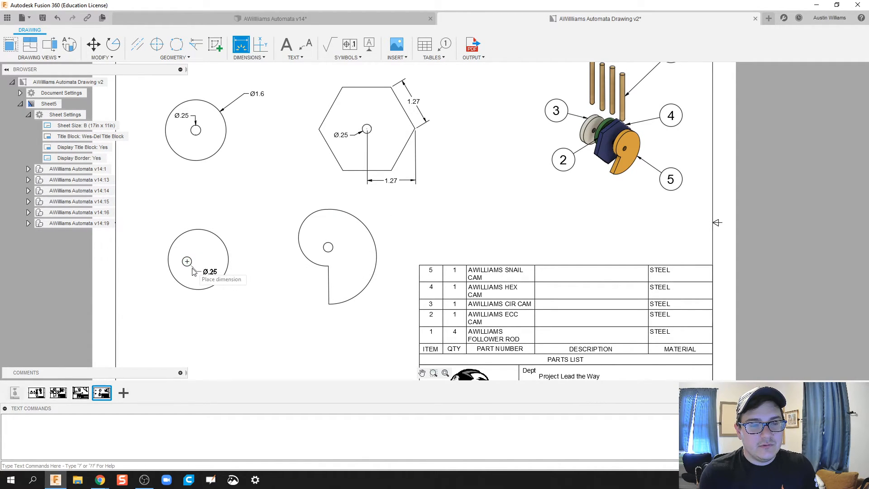
left_click(187, 260)
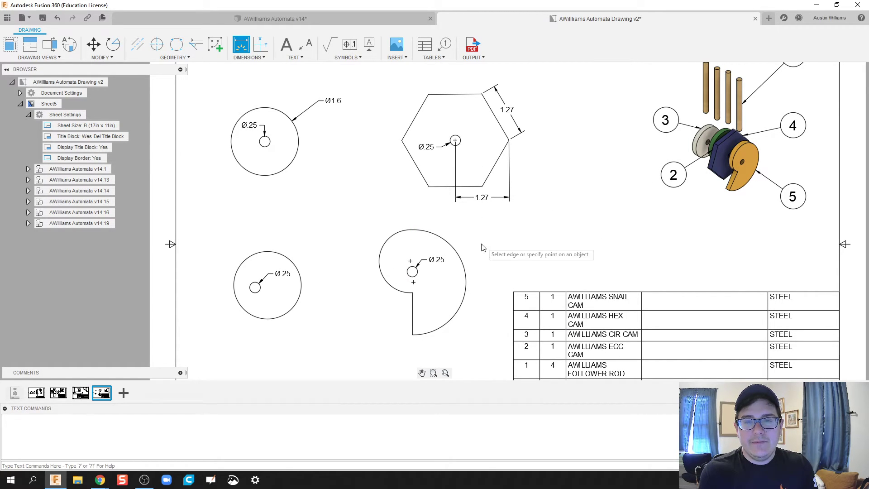
mouse_move(267, 123)
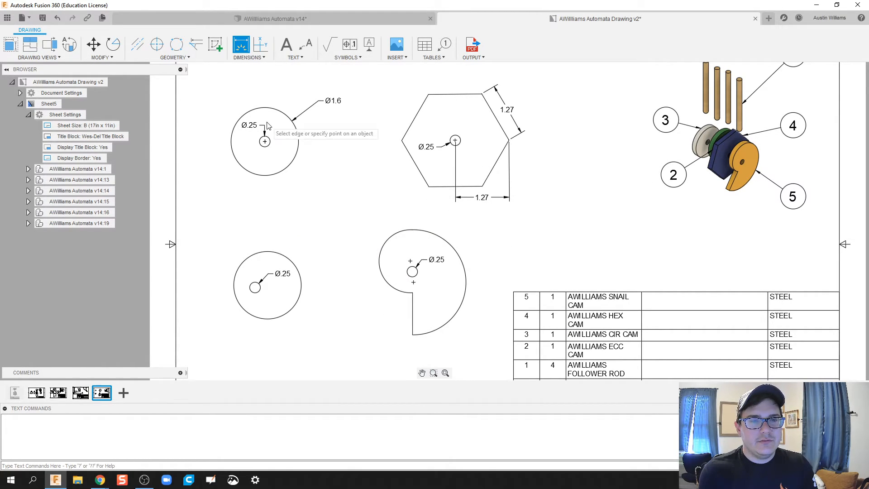
left_click(282, 260)
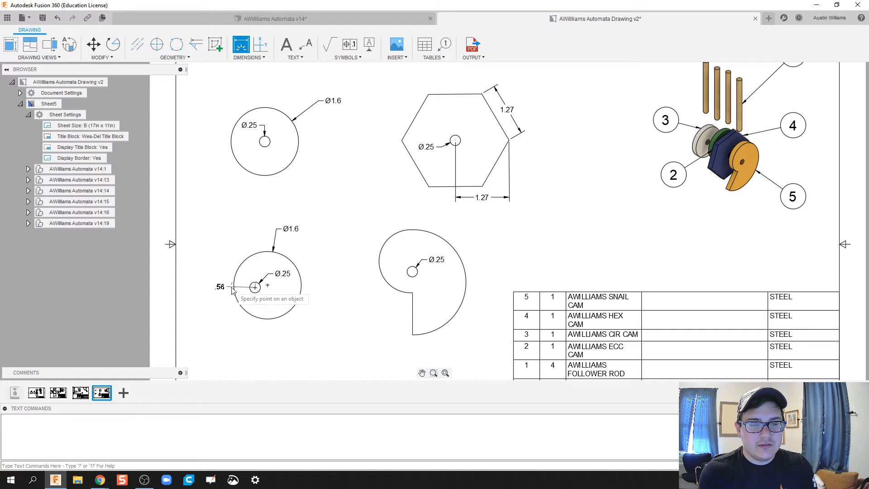
Add the .05 hole offset on the eccentric cam and R.75, R1.25, .5 and 1 on the snail cam.
left_click(254, 286)
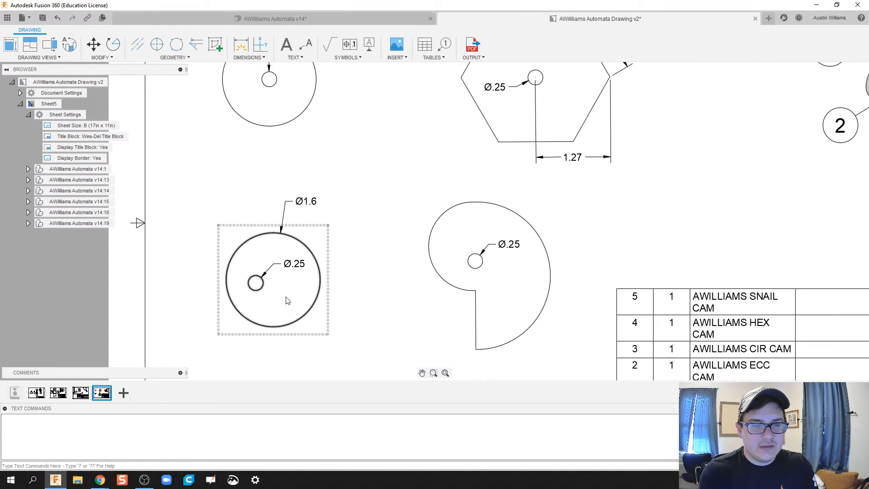
left_click(242, 45)
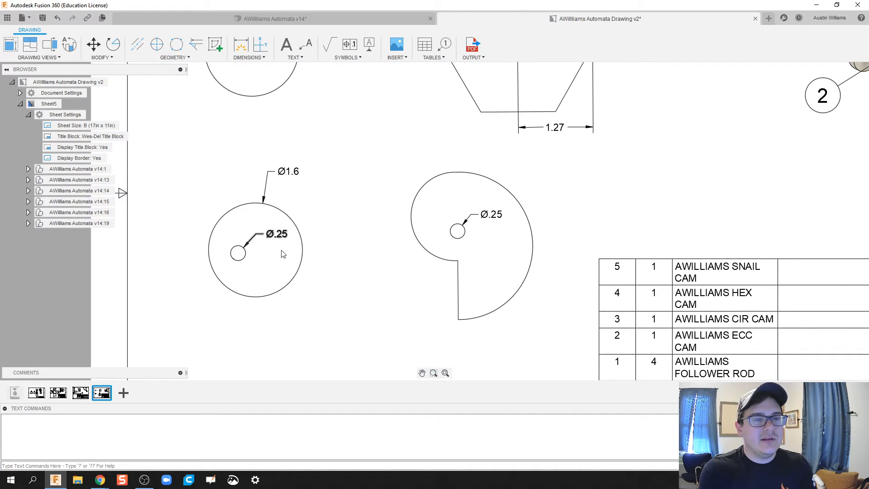
left_click(283, 253)
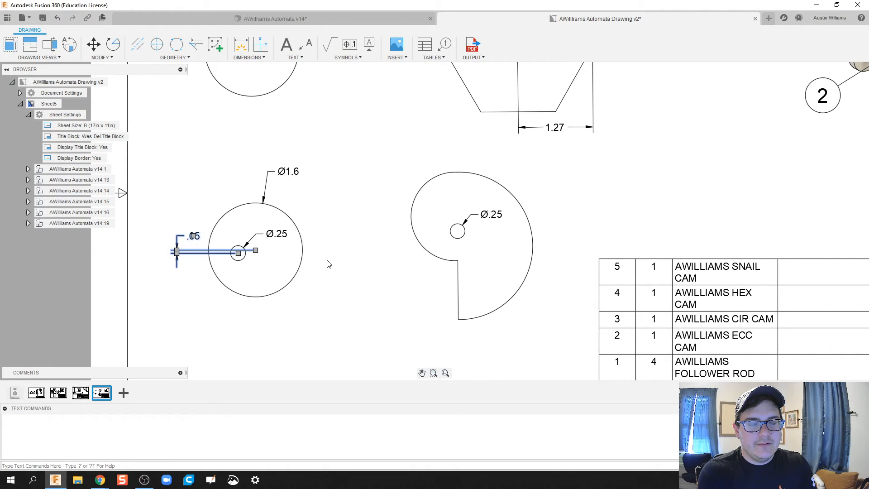
mouse_move(178, 270)
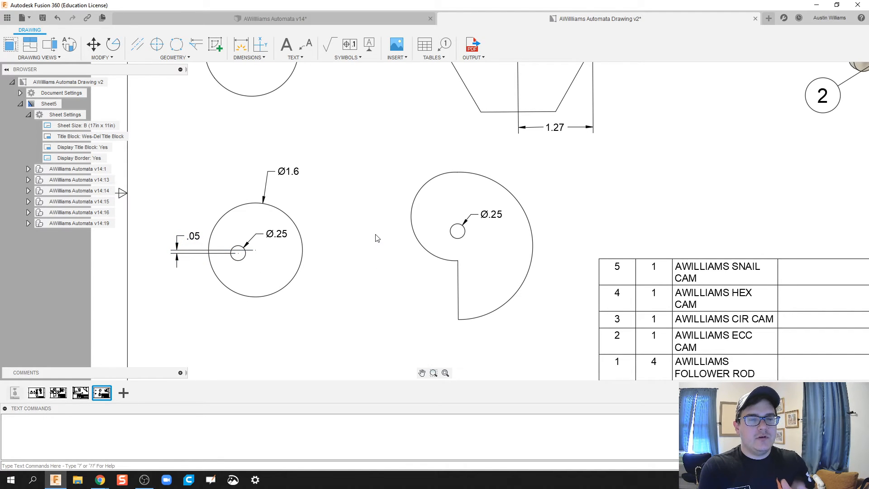
mouse_move(381, 250)
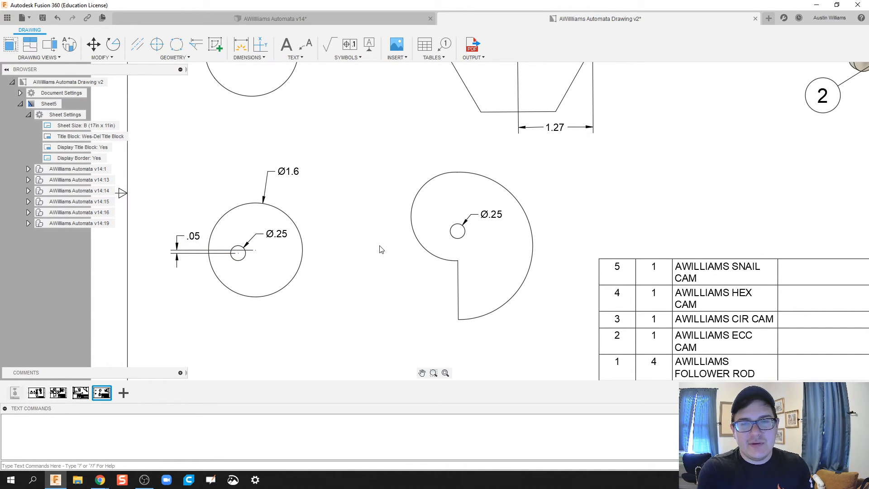
left_click(243, 45)
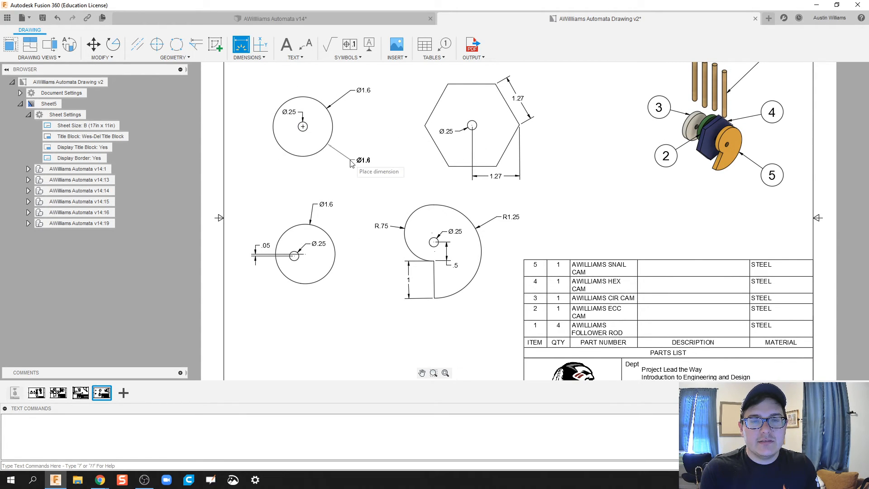
mouse_move(351, 165)
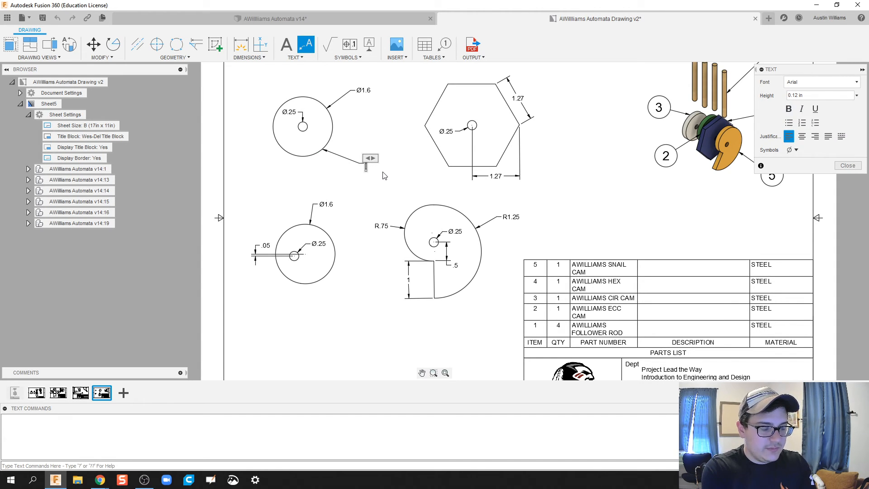
Attach a leader note reading 'TYP 0.25' to the circular cam's outer edge.
type("TYP")
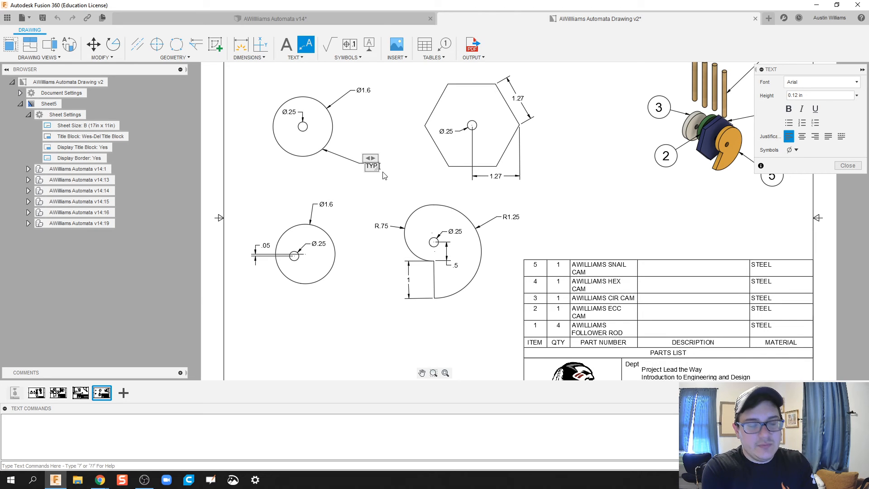
type("0.25")
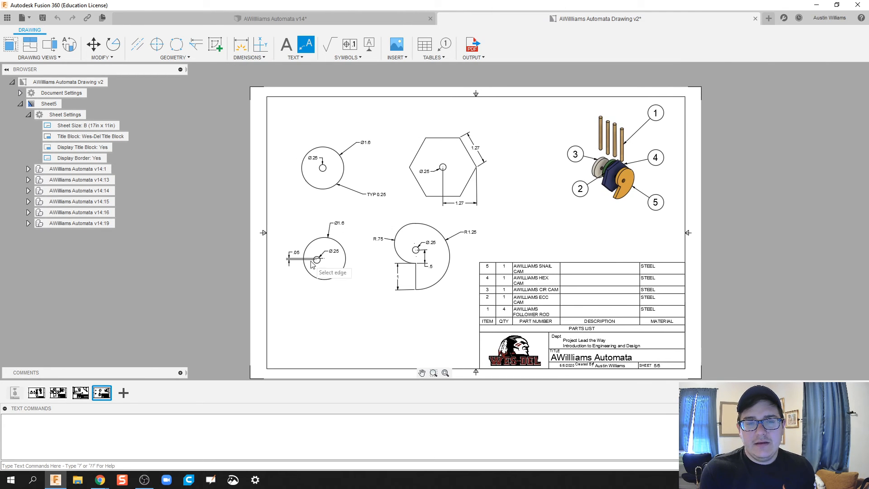
mouse_move(341, 272)
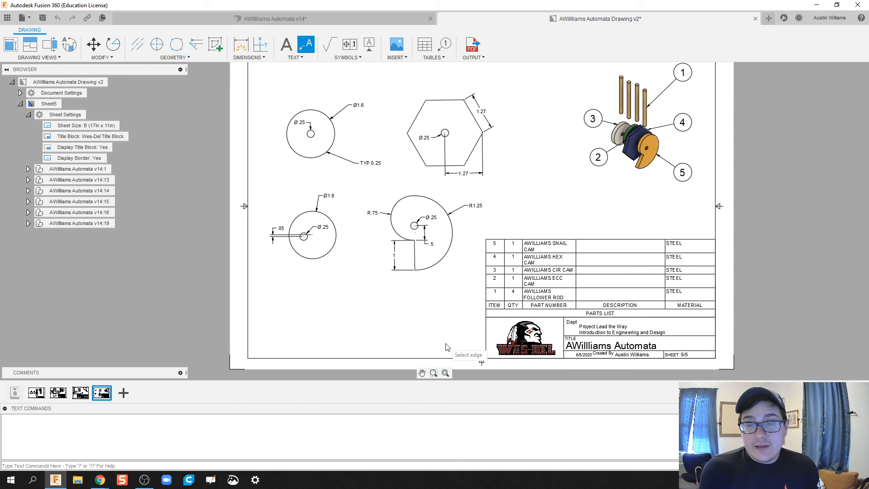
mouse_move(124, 392)
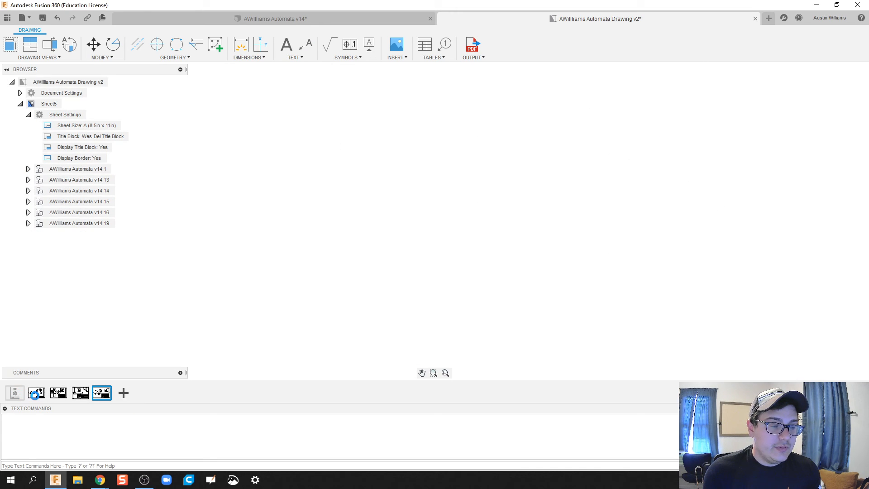
left_click(36, 392)
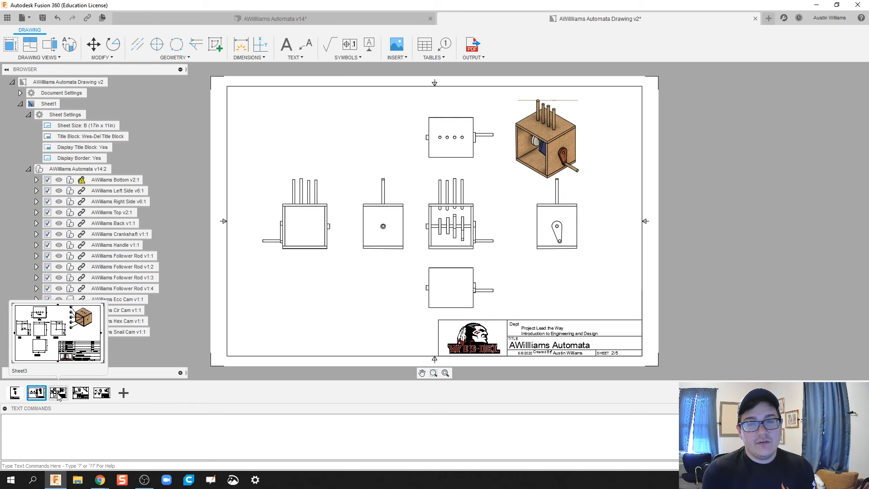
left_click(58, 393)
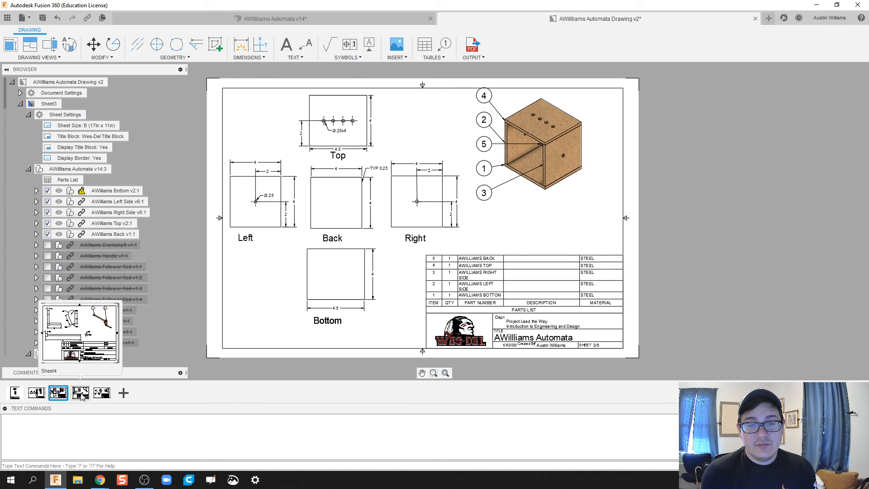
left_click(80, 392)
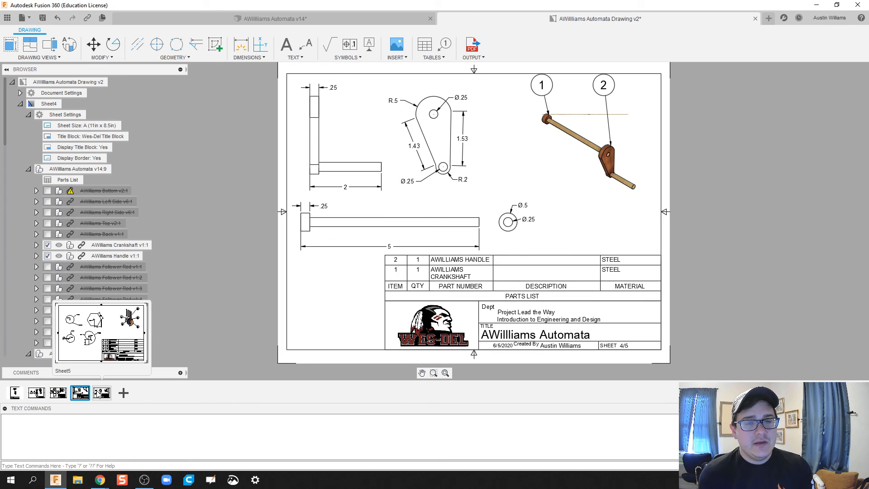
left_click(102, 393)
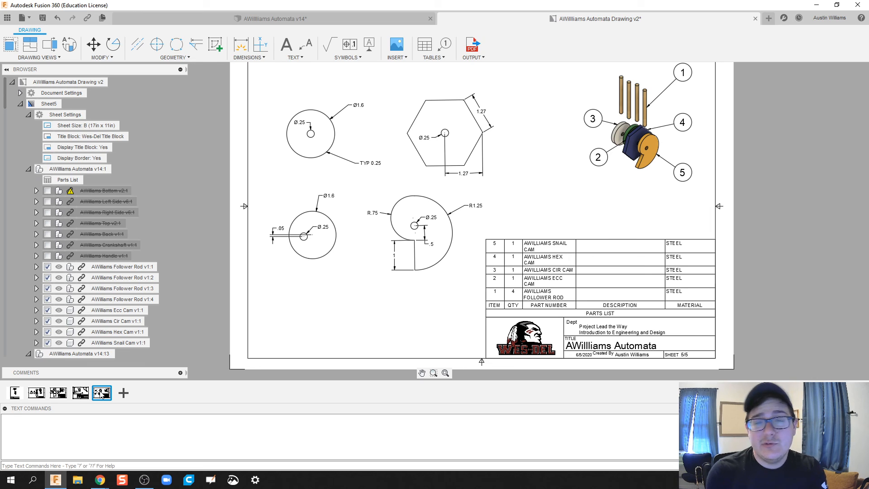